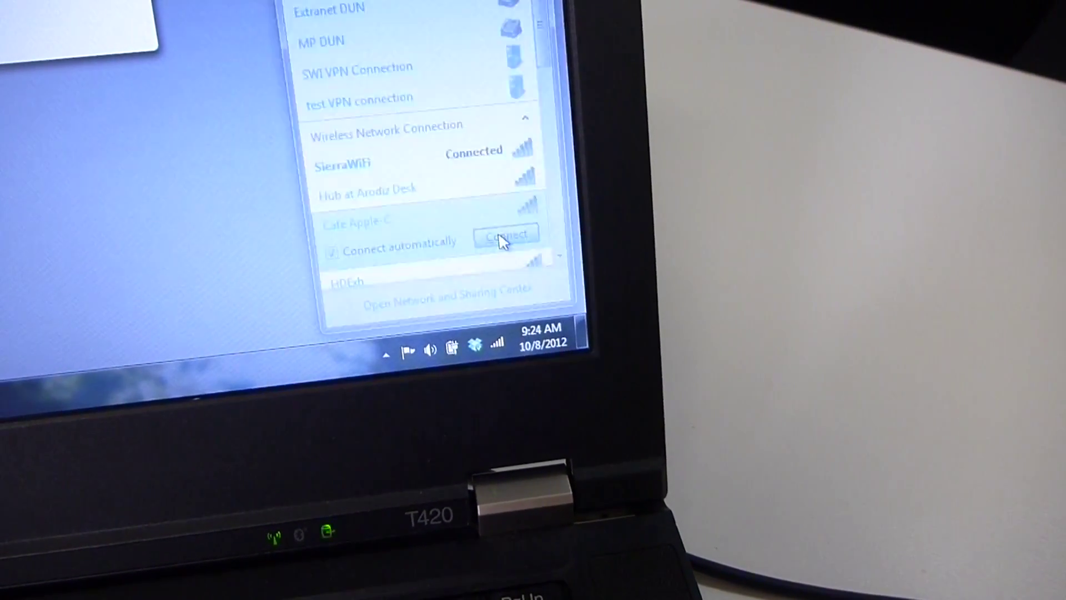
Connect the laptop to the Sierra Wireless AirCard hub Wi-Fi network.
left_click(506, 234)
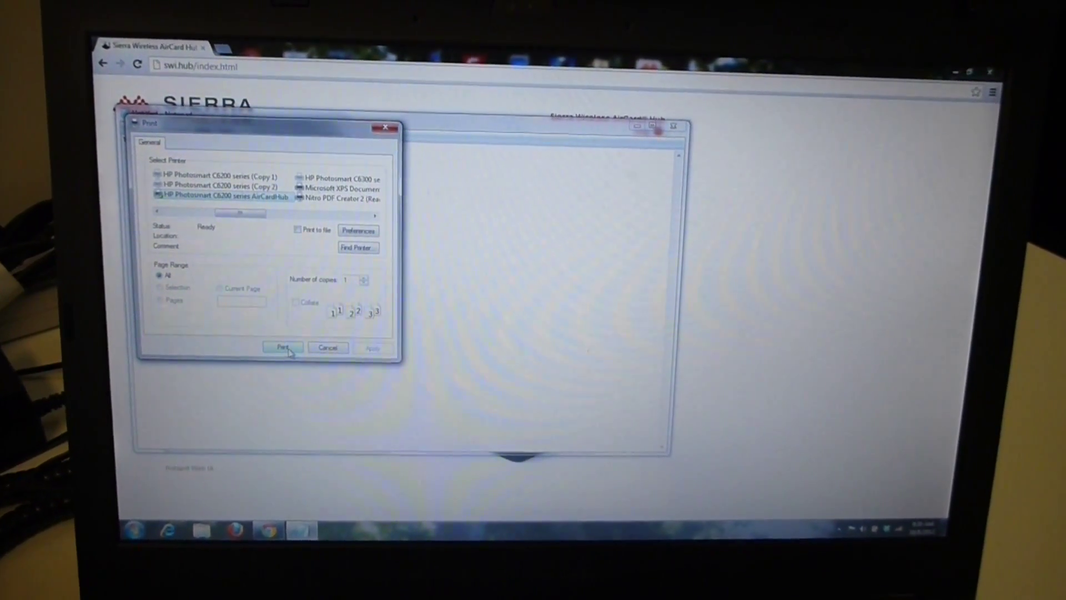
Print the 'test' note to the HP Photosmart C6200 series AirCardHub printer.
left_click(281, 347)
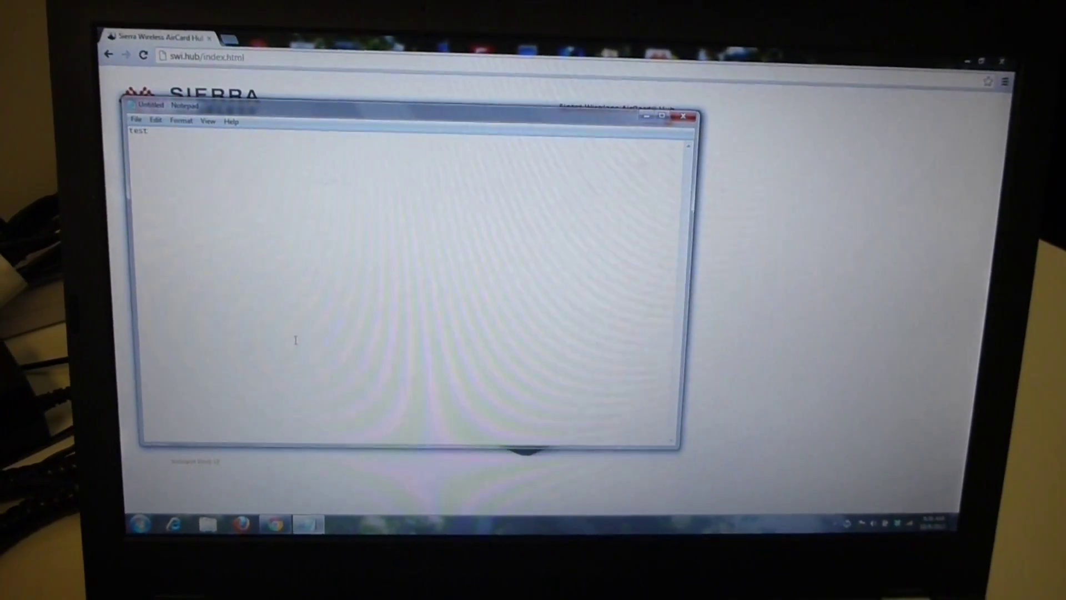